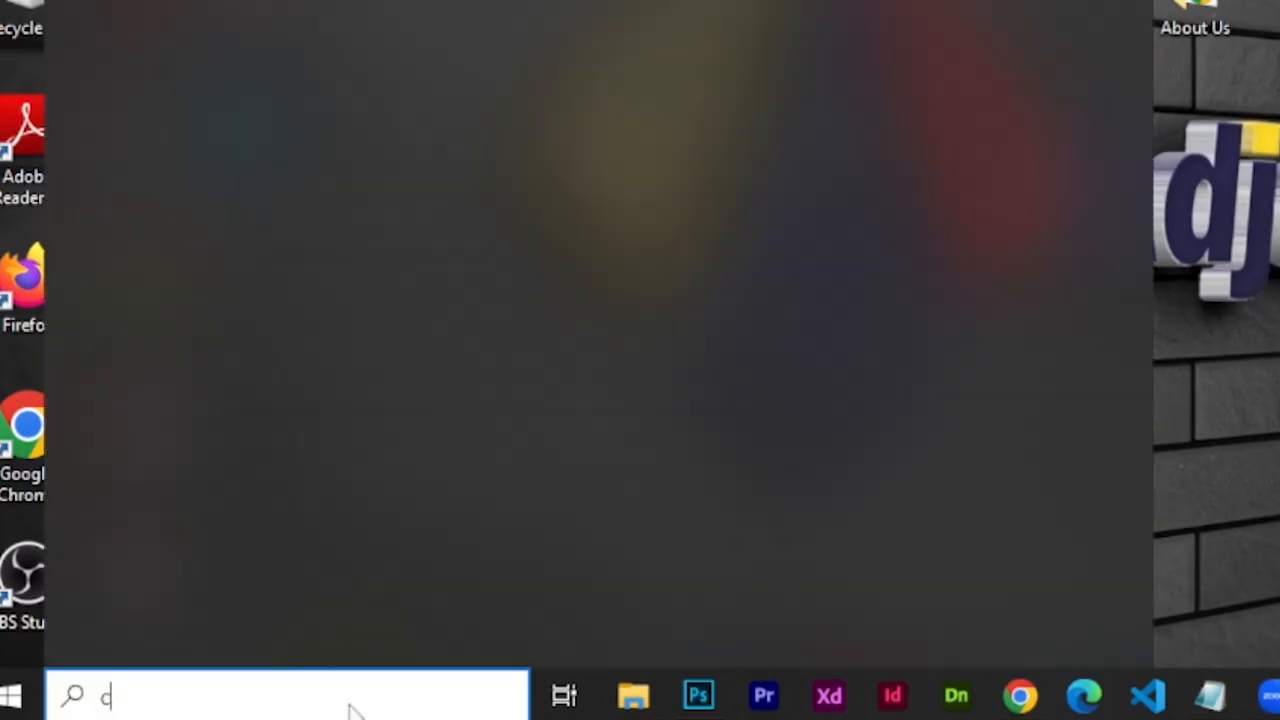
Find Command Prompt through Windows Search by entering 'cmd'.
text(md)
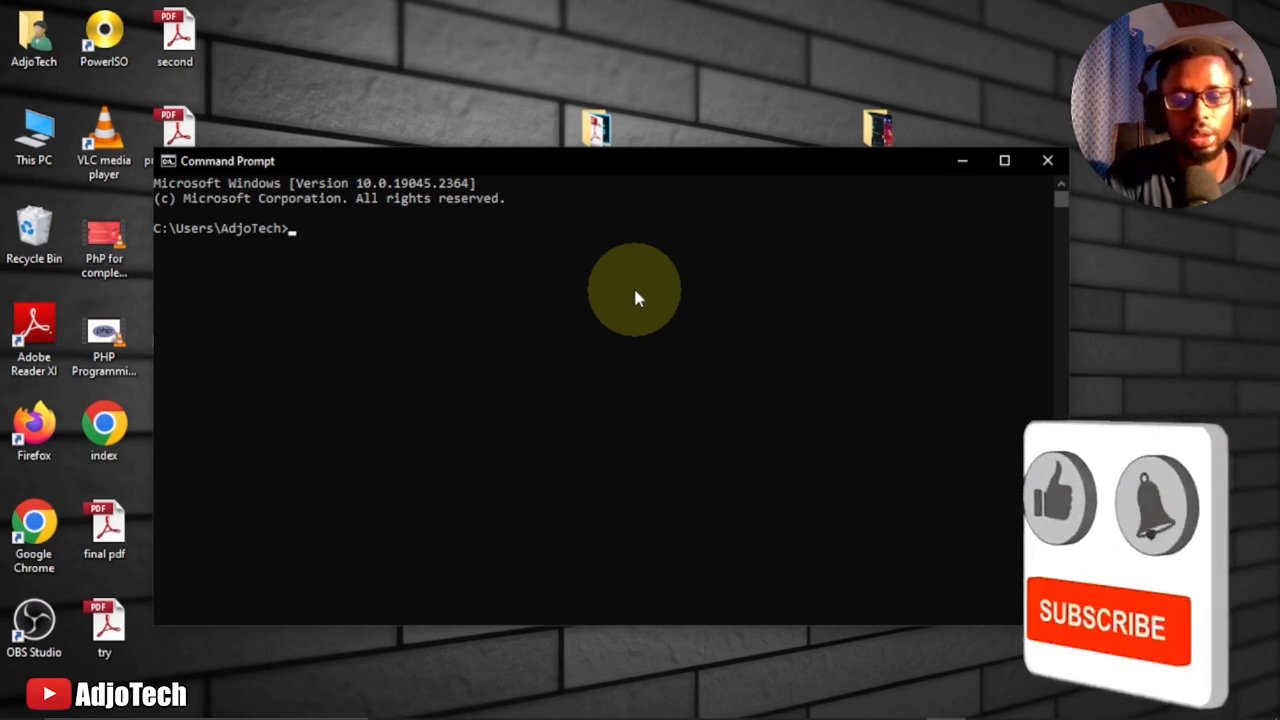
Run 'services.msc' from the prompt to launch the Services console.
text(services.)
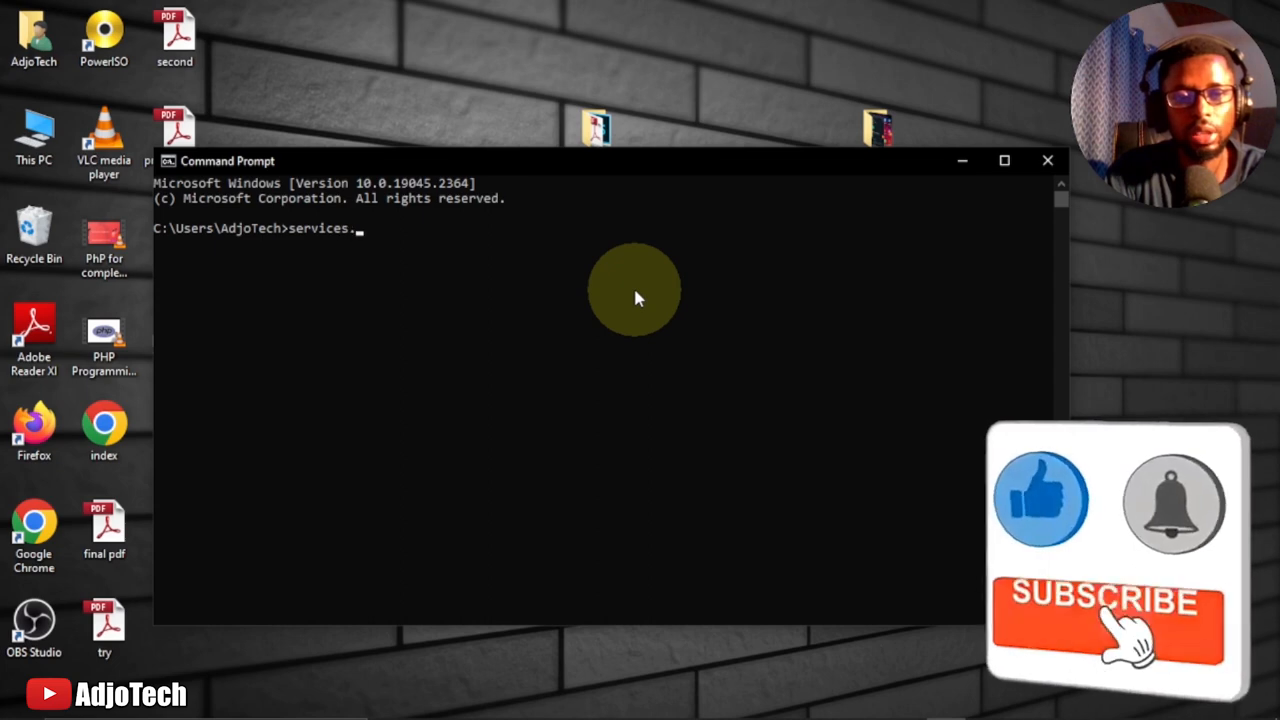
text(msc)
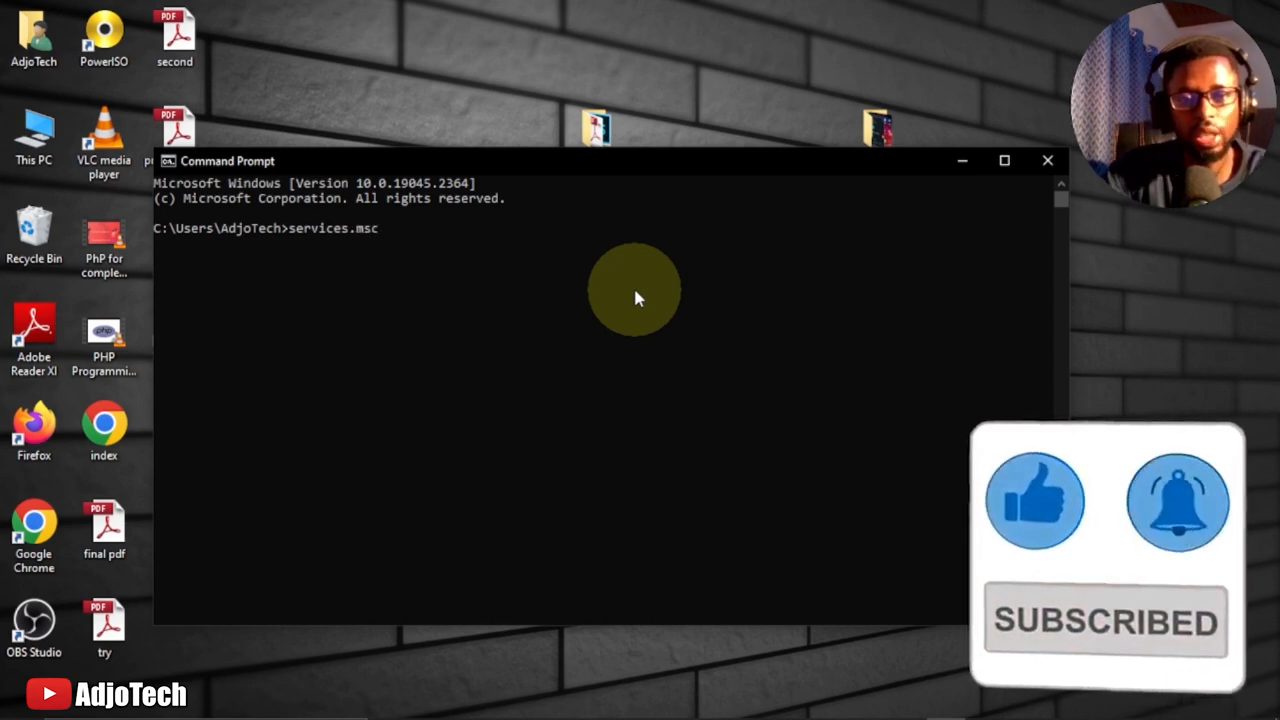
key(Return)
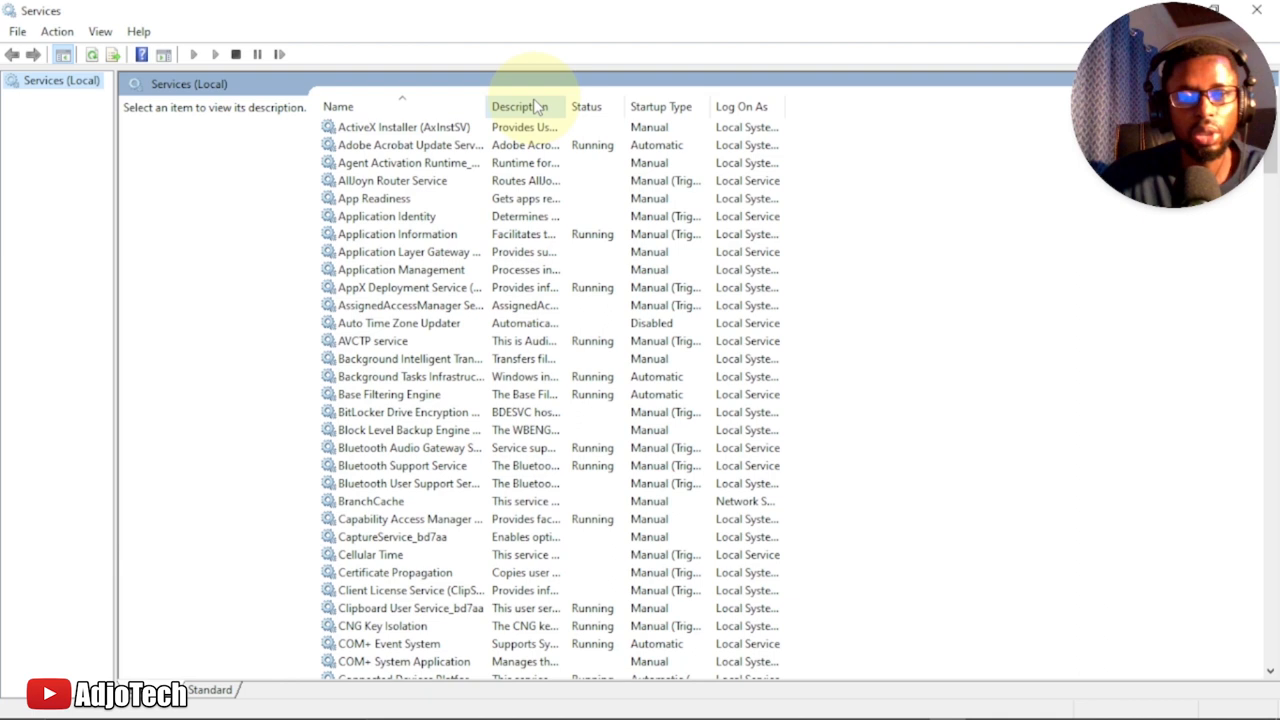
mouse_move(660, 106)
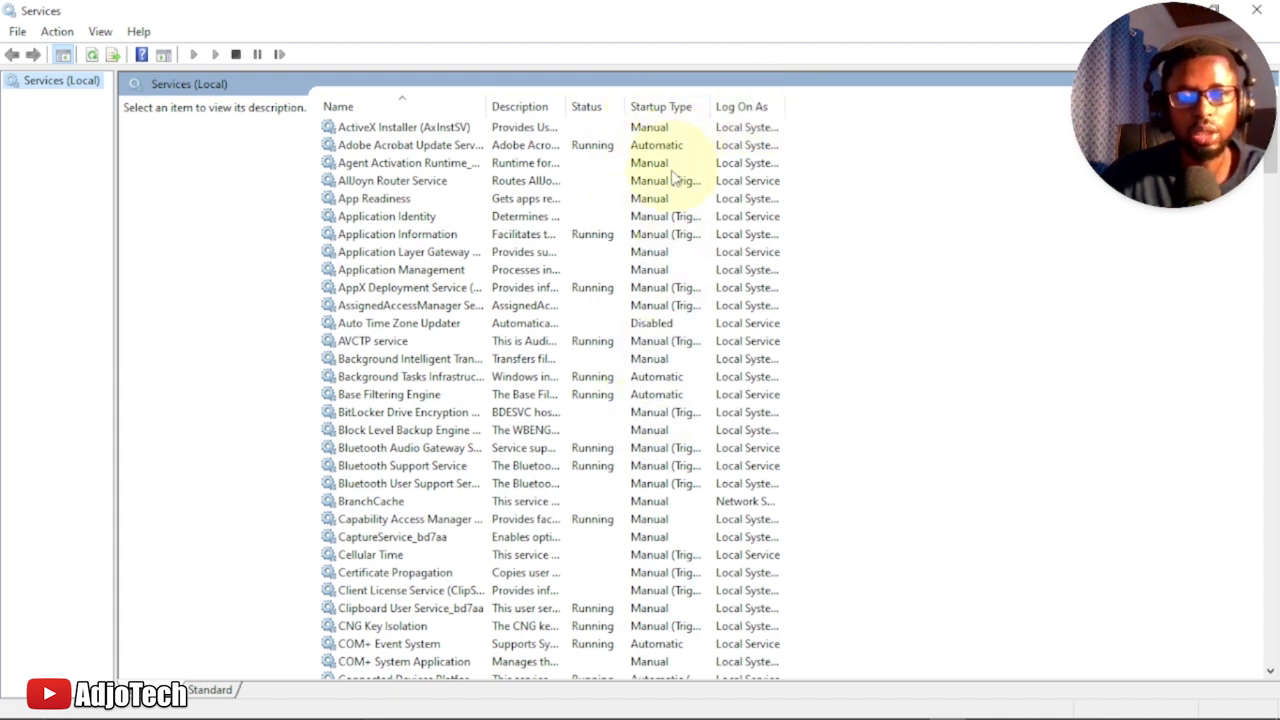
mouse_move(564, 164)
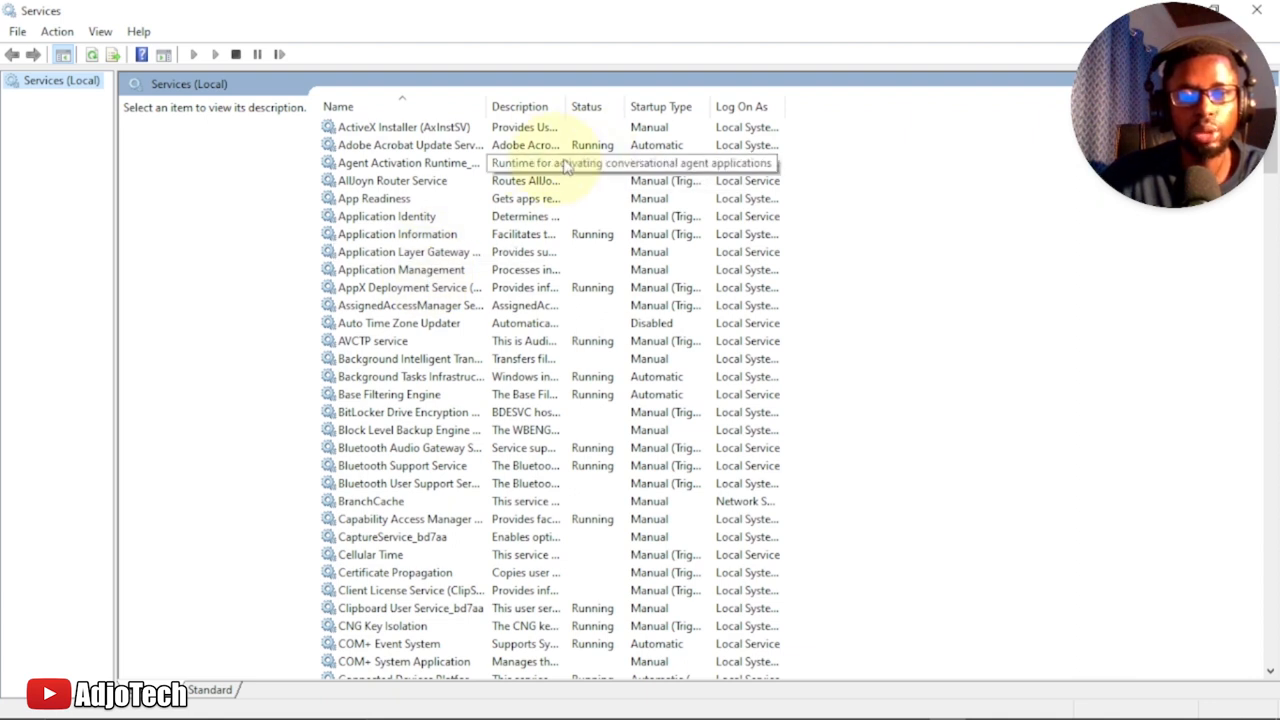
Select the Adobe Acrobat Update Service row to show its description.
click(404, 144)
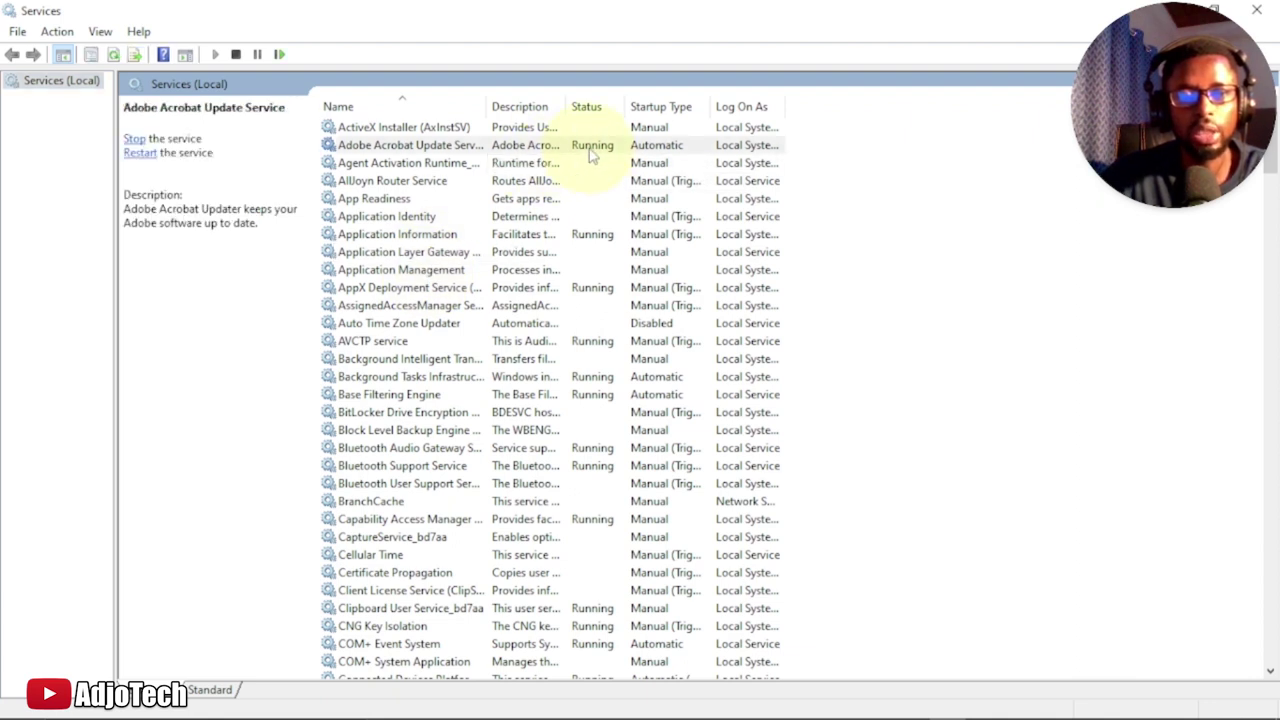
right_click(410, 144)
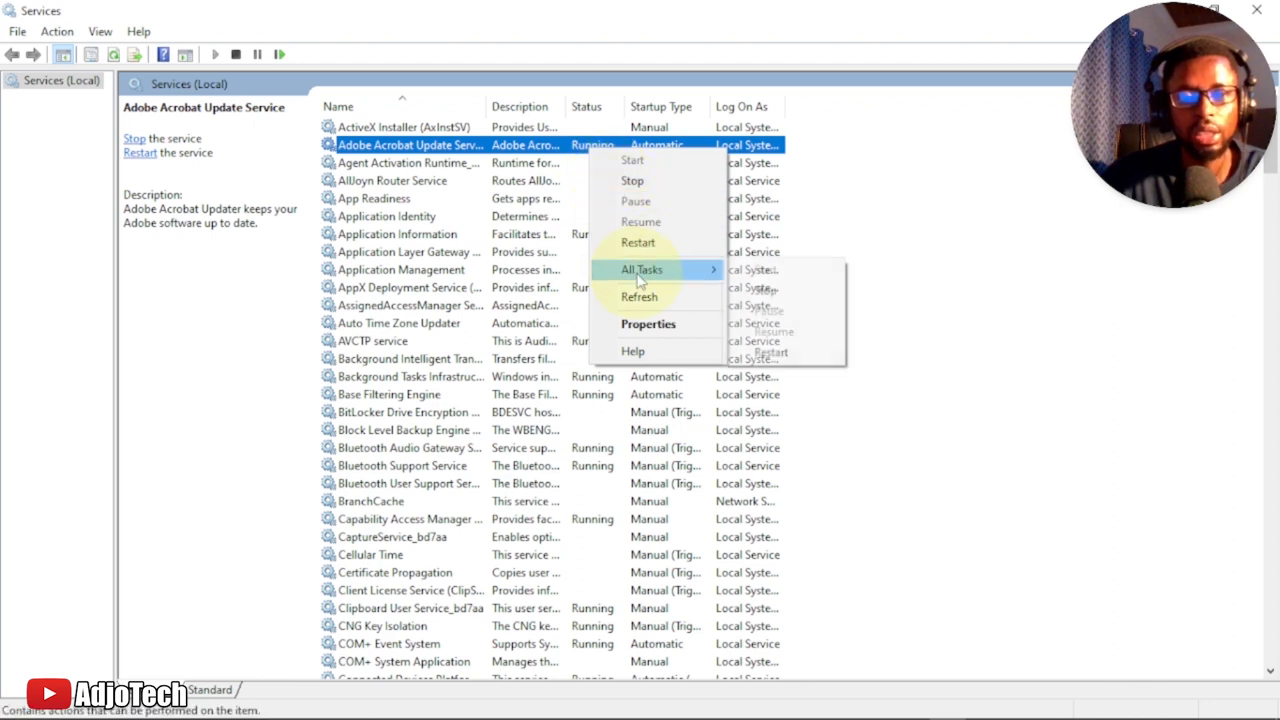
mouse_move(640, 340)
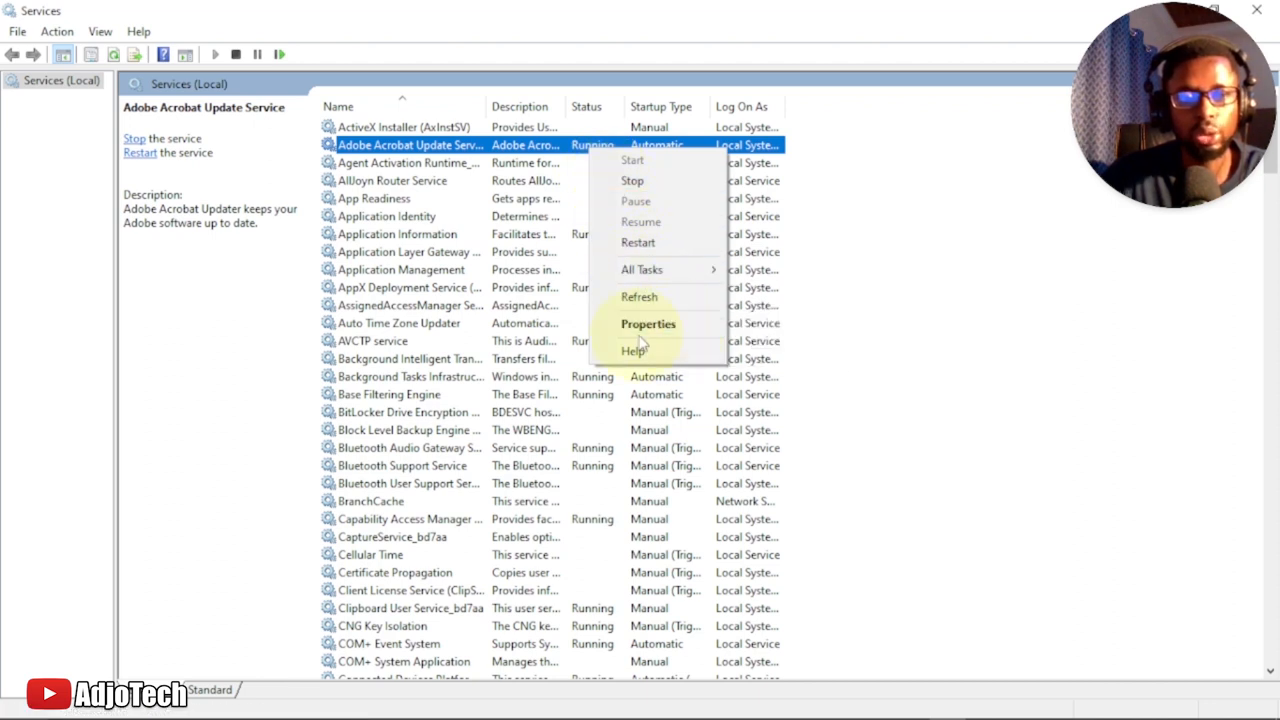
click(408, 162)
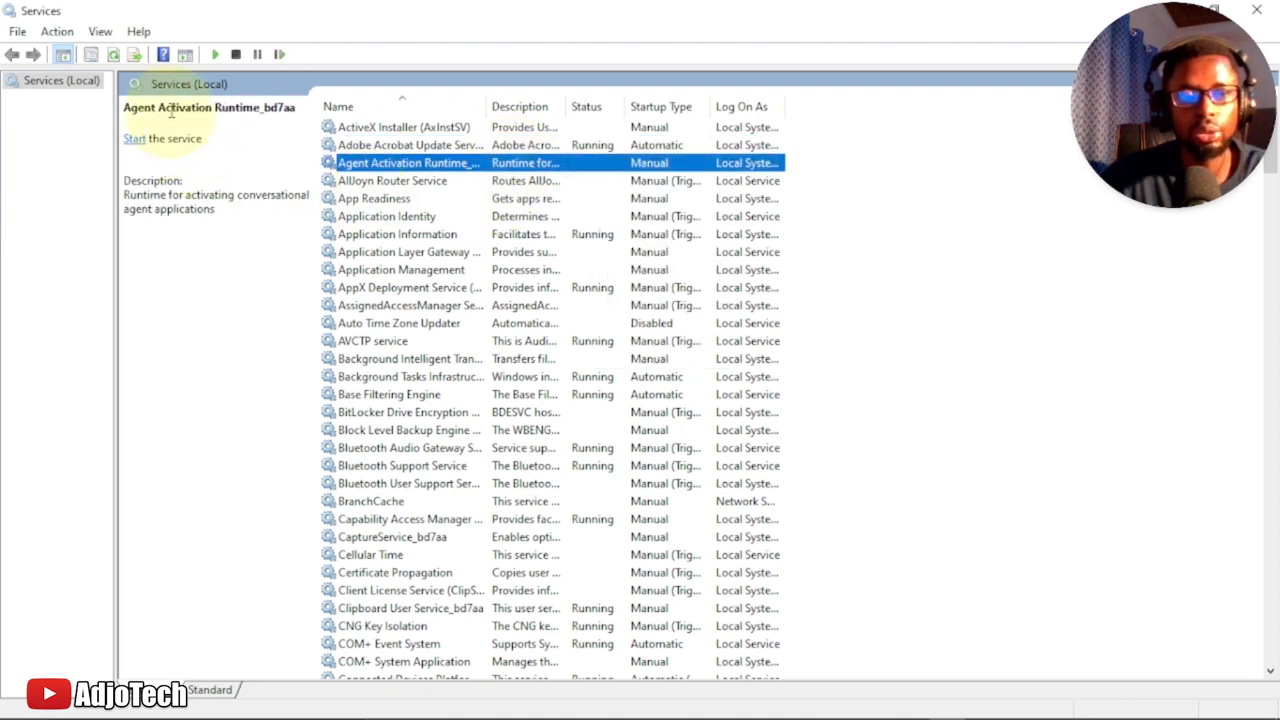
mouse_move(236, 156)
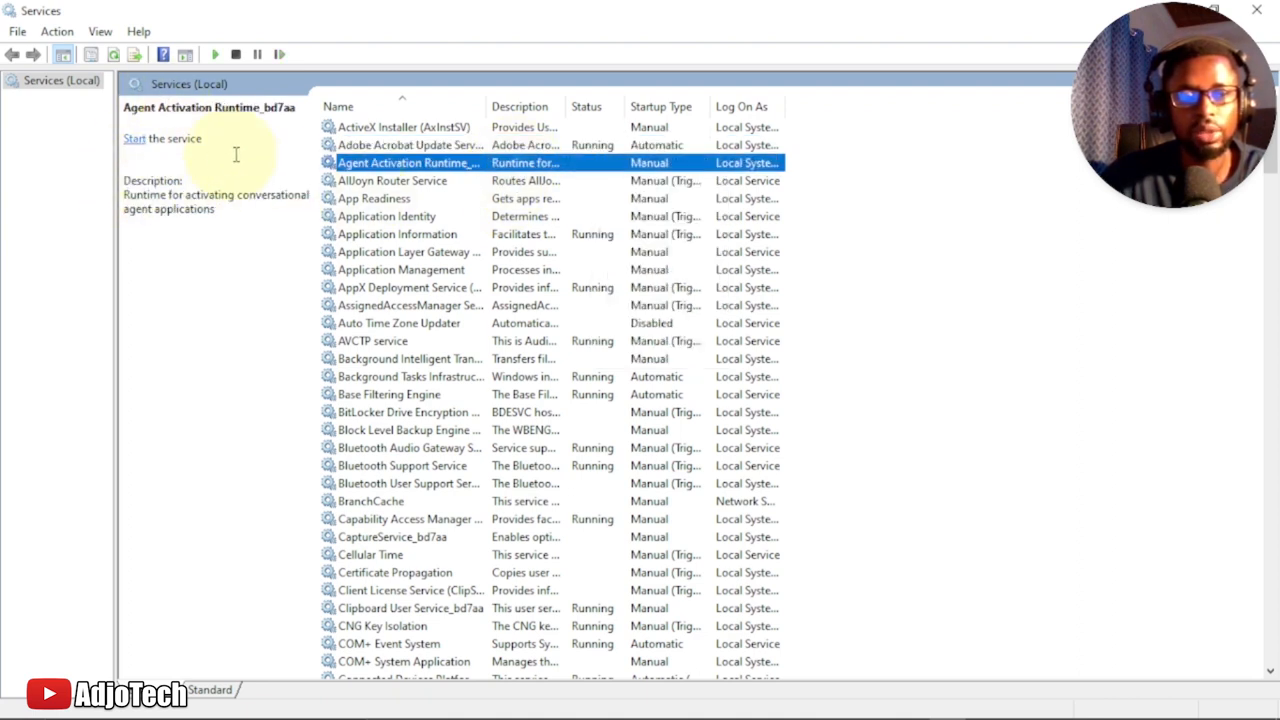
Scroll the services list down to bring Windows Update into view.
scroll(down, 3)
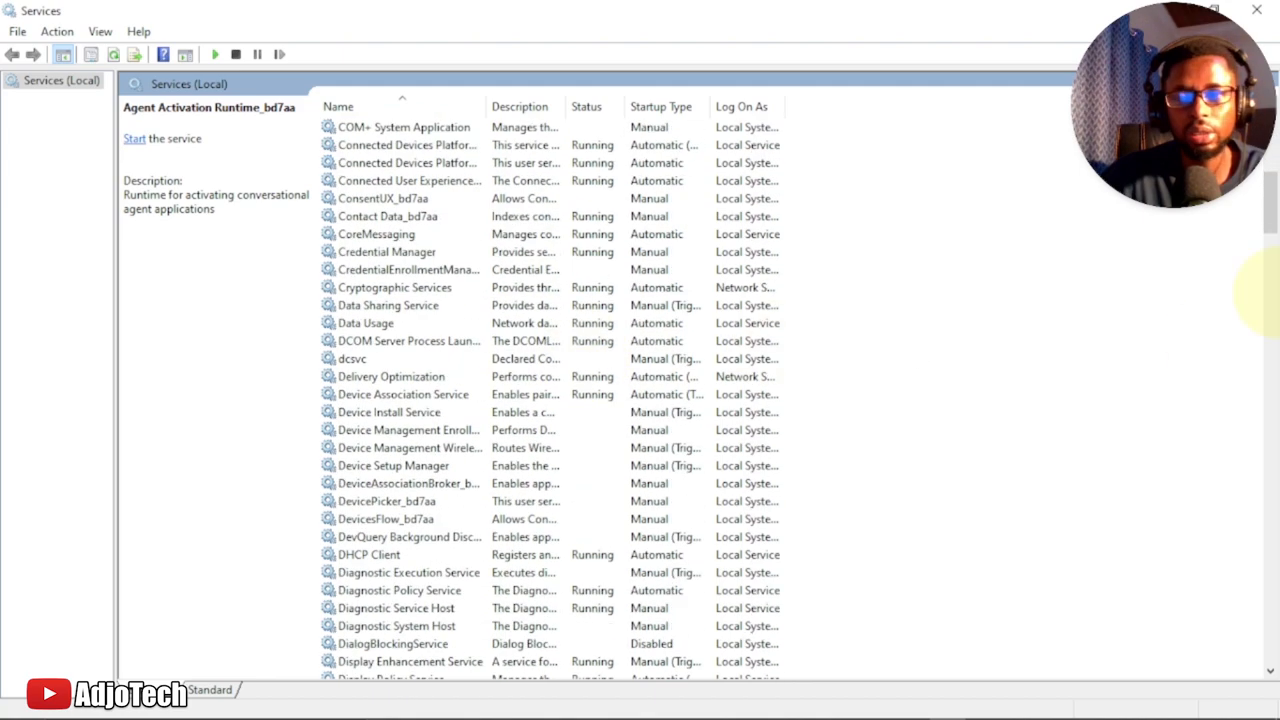
scroll(down, 3)
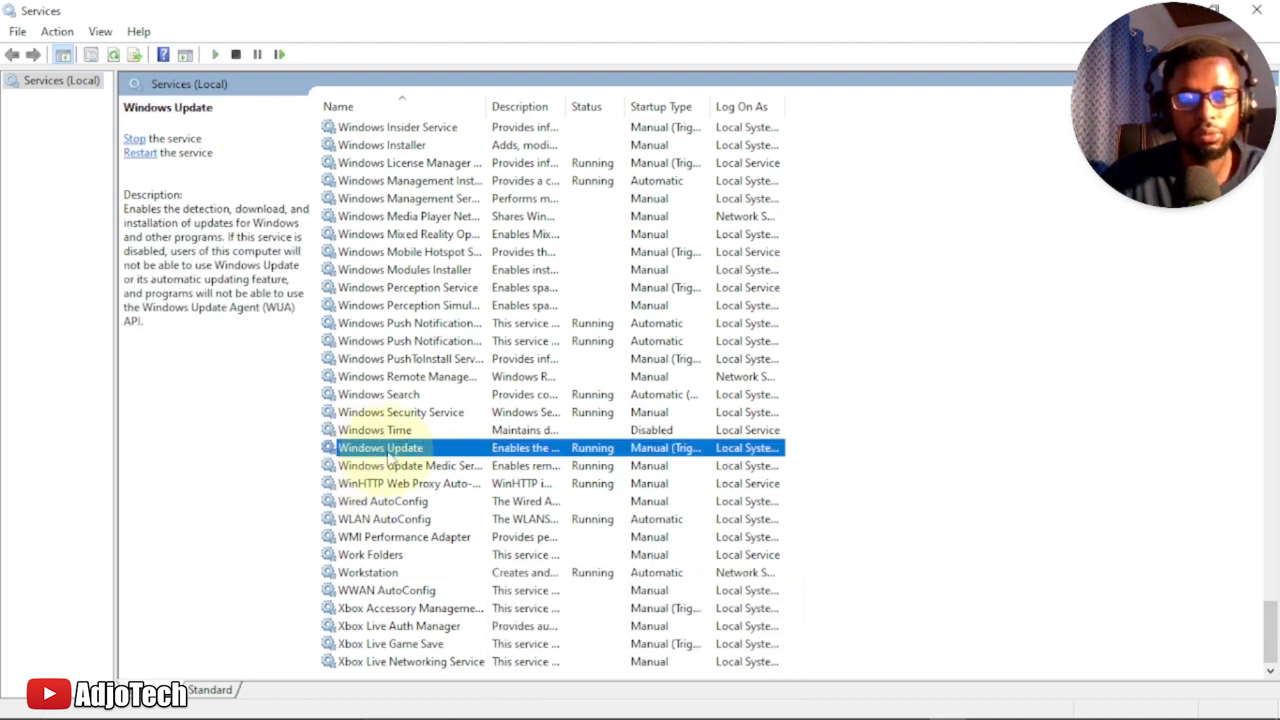
mouse_move(538, 452)
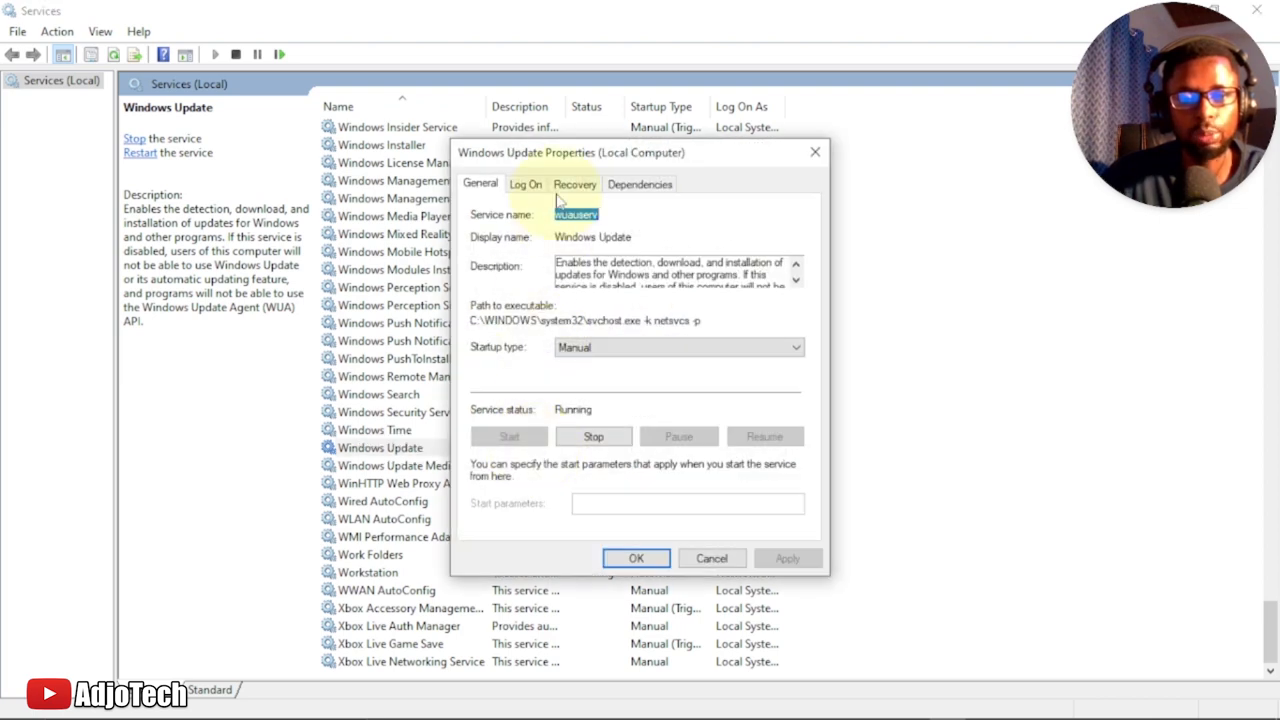
mouse_move(528, 360)
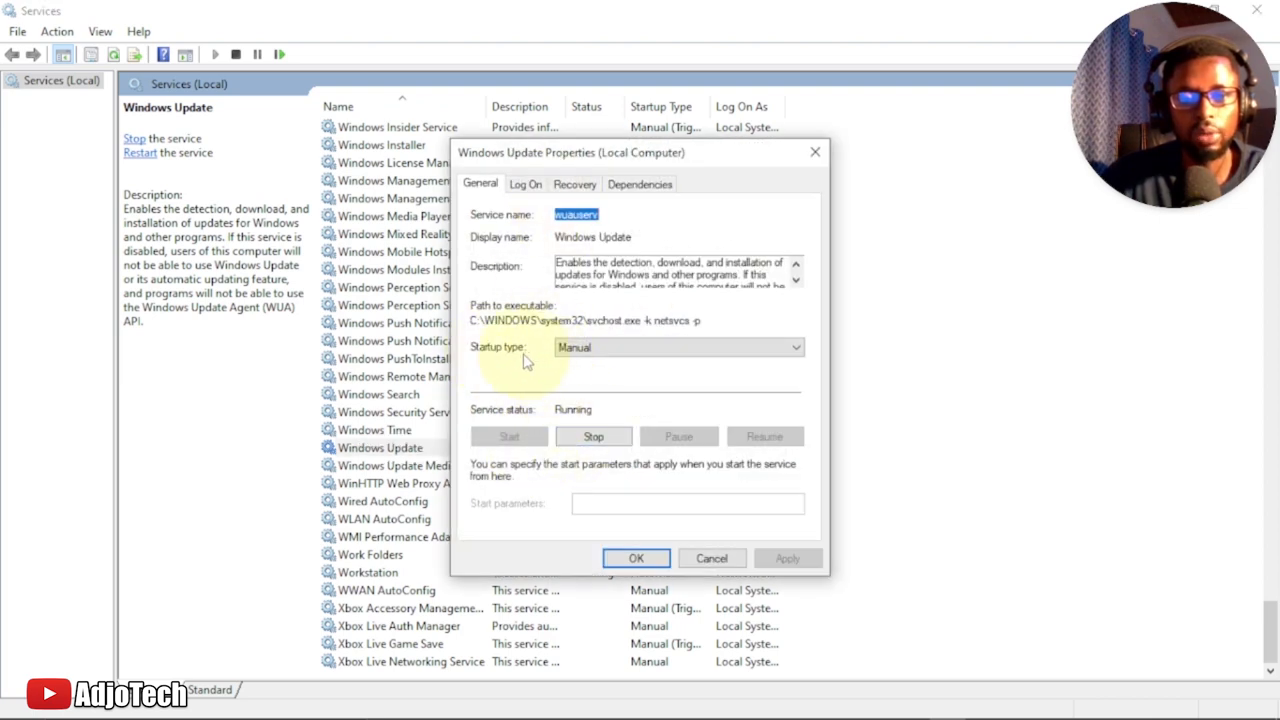
click(796, 348)
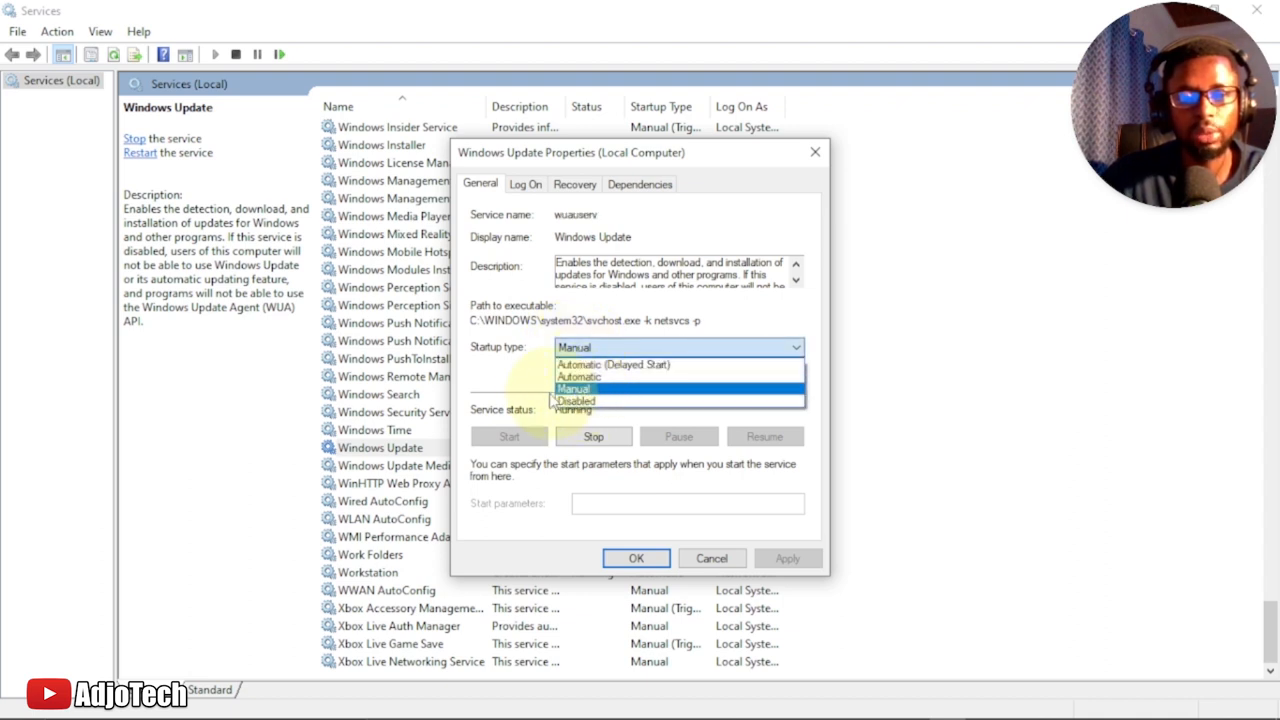
mouse_move(548, 390)
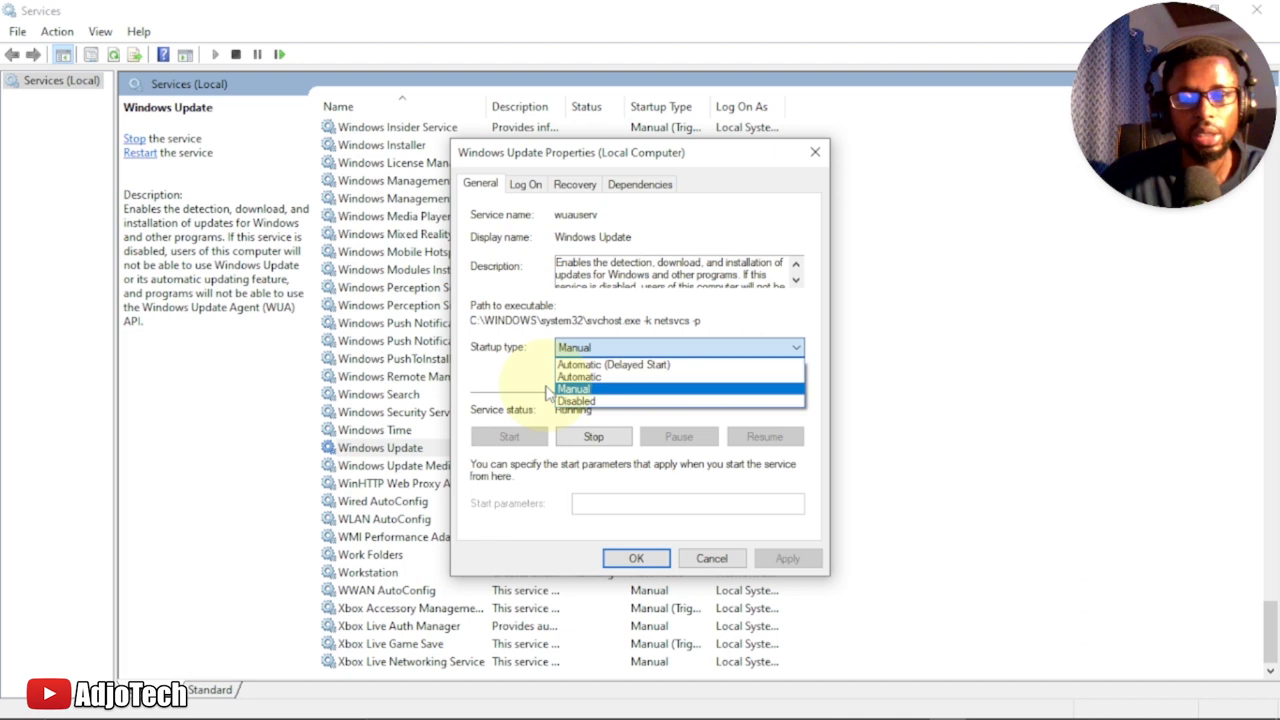
click(574, 388)
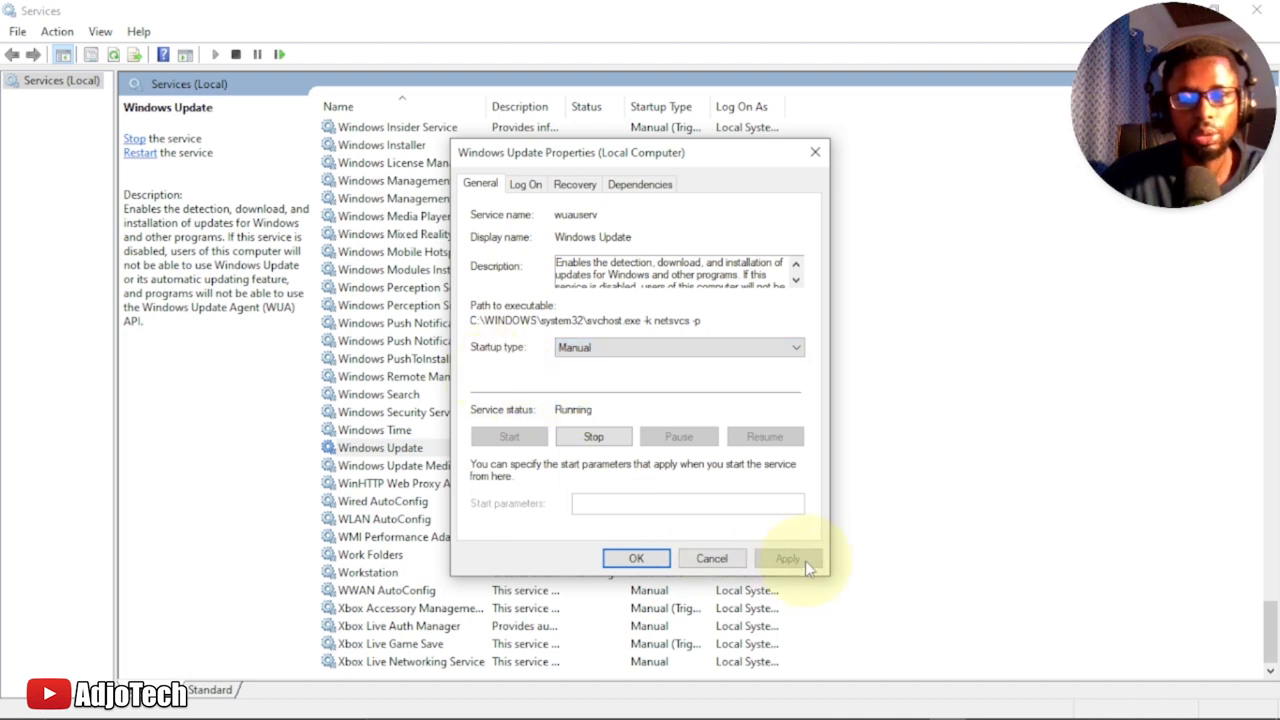
mouse_move(520, 284)
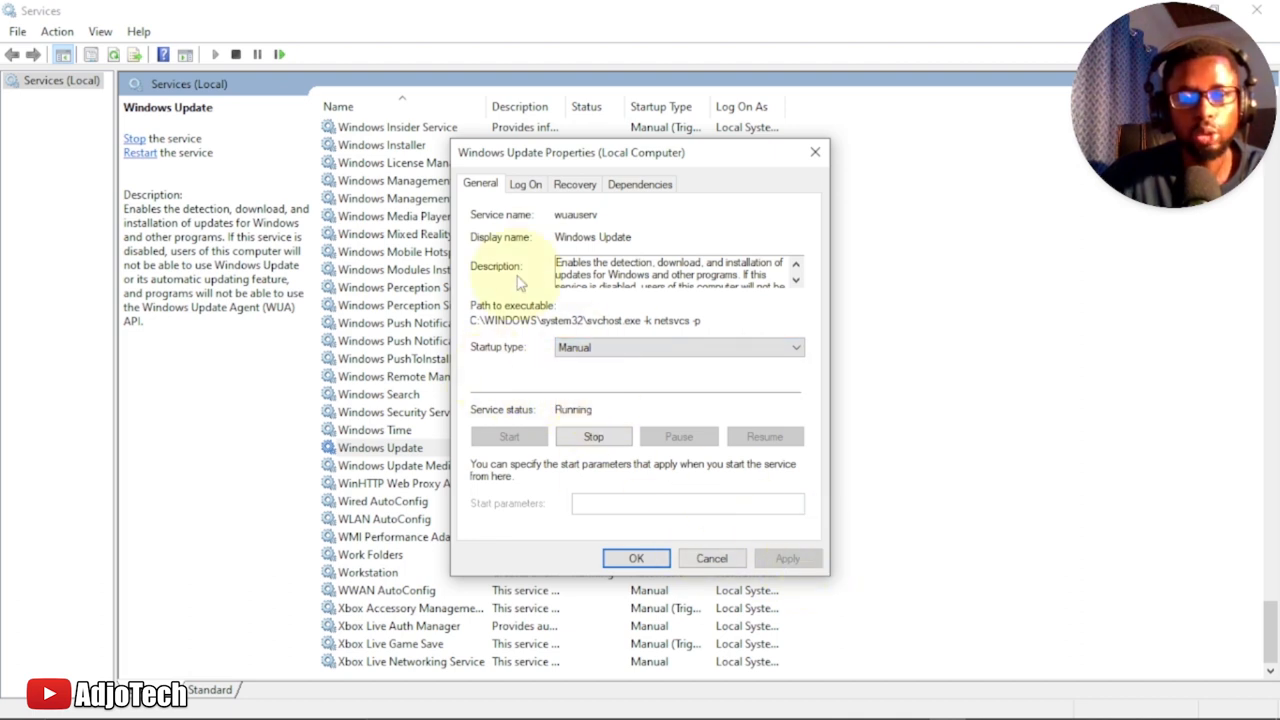
mouse_move(590, 388)
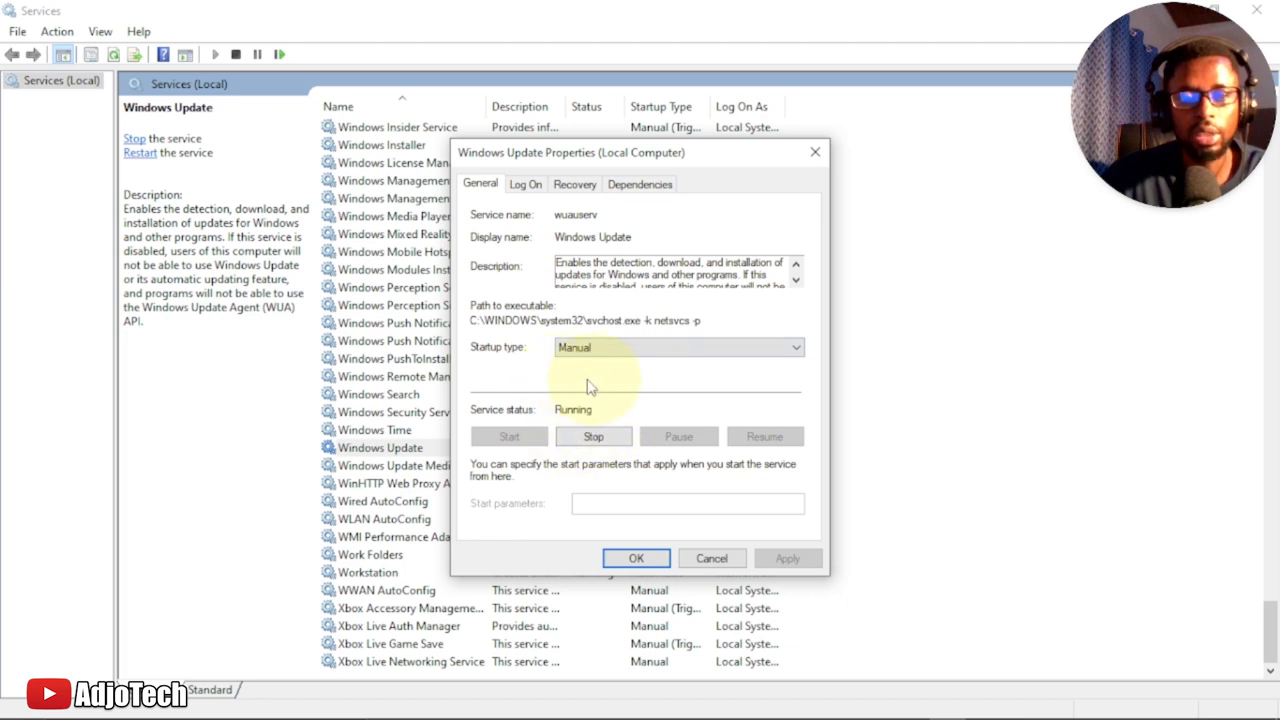
mouse_move(598, 400)
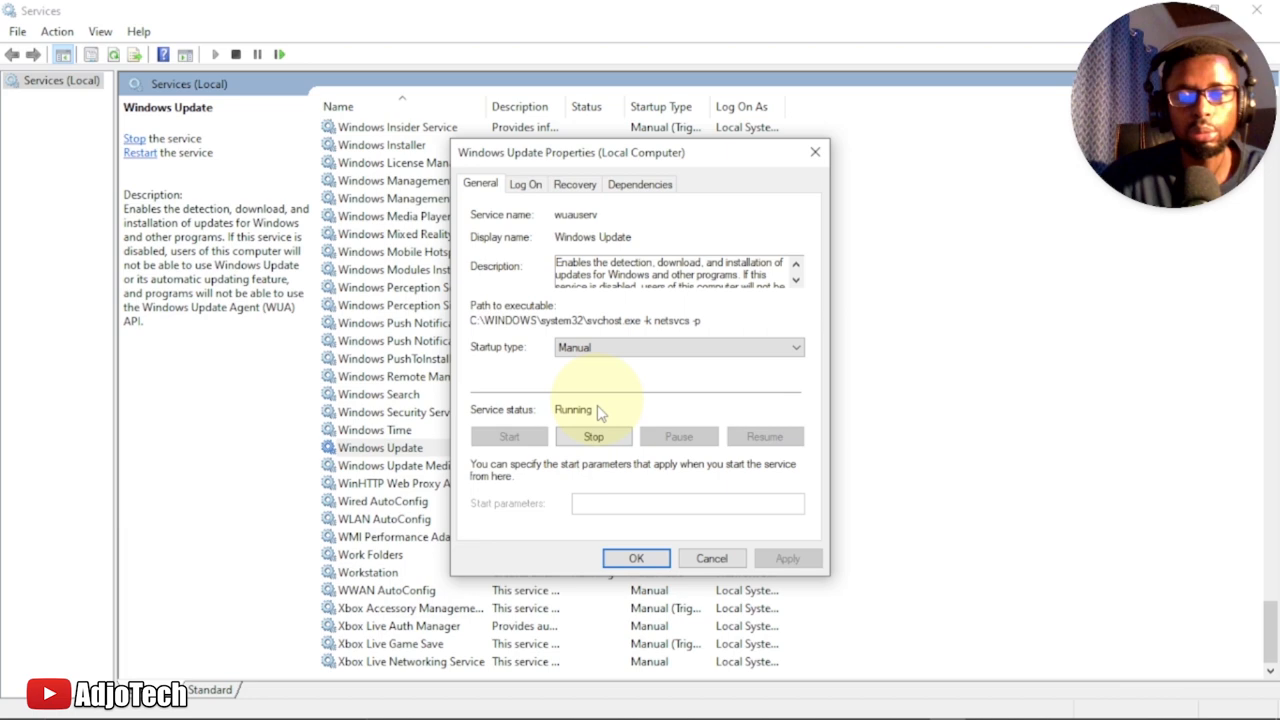
click(636, 558)
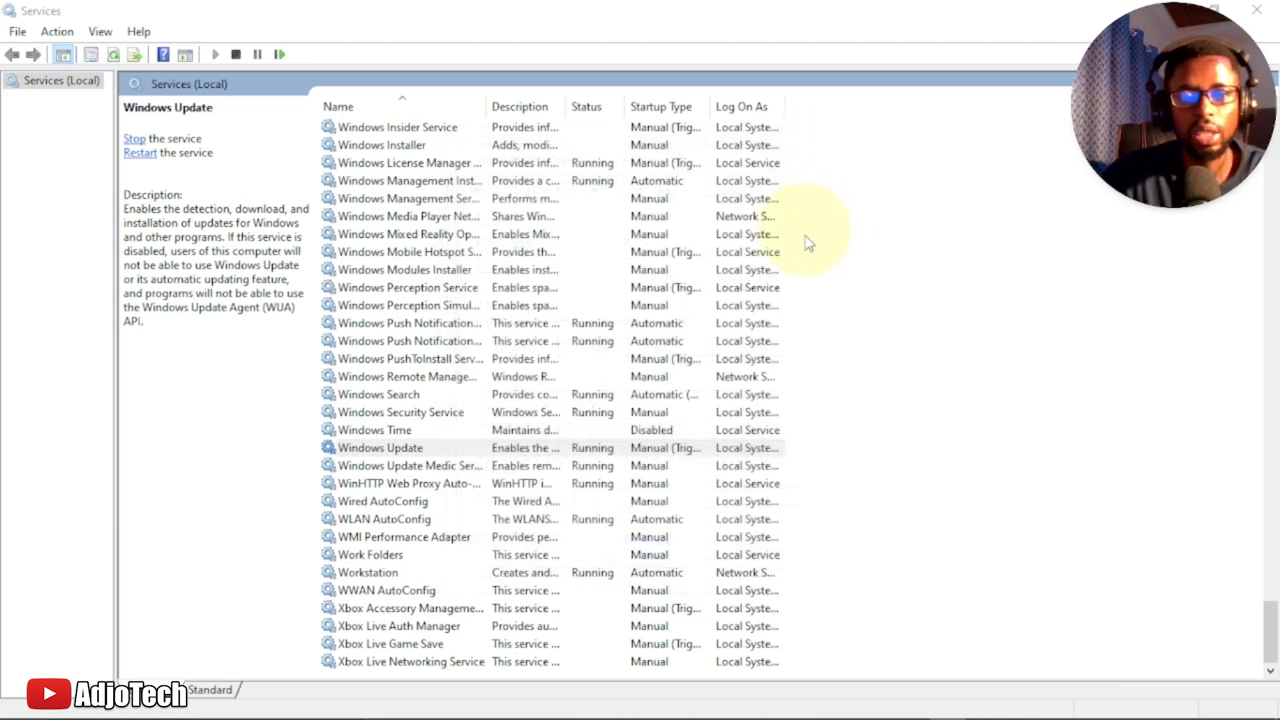
click(380, 448)
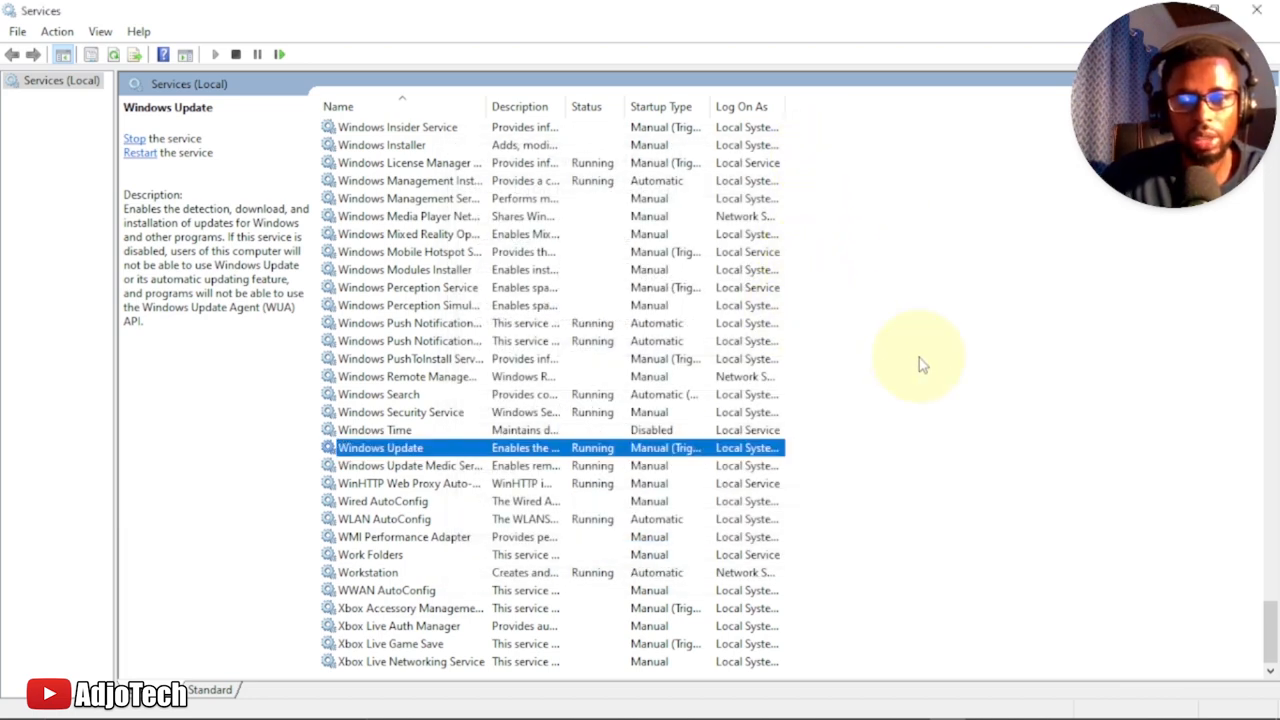